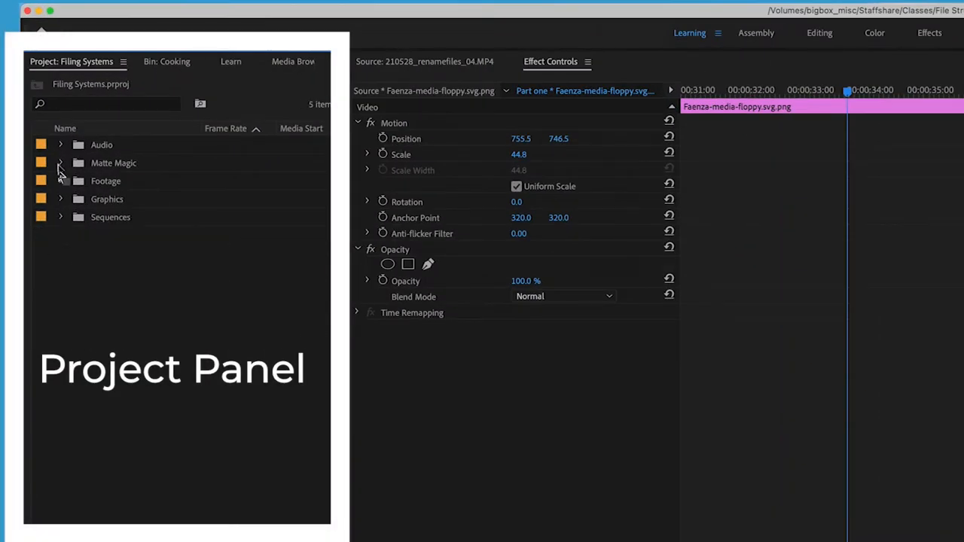
Accept Premiere Pro's warning that offline material will export with the Offline Media graphic.
left_click(60, 145)
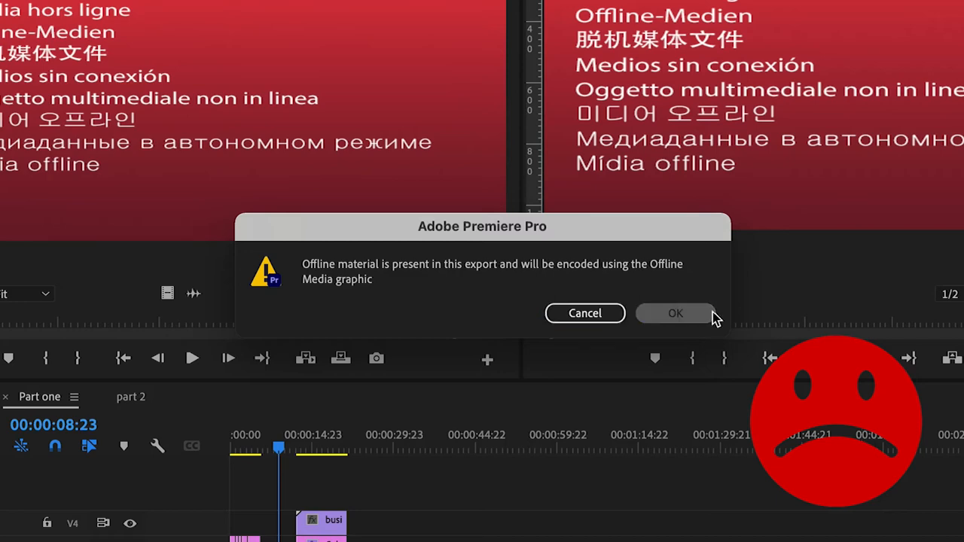
left_click(675, 314)
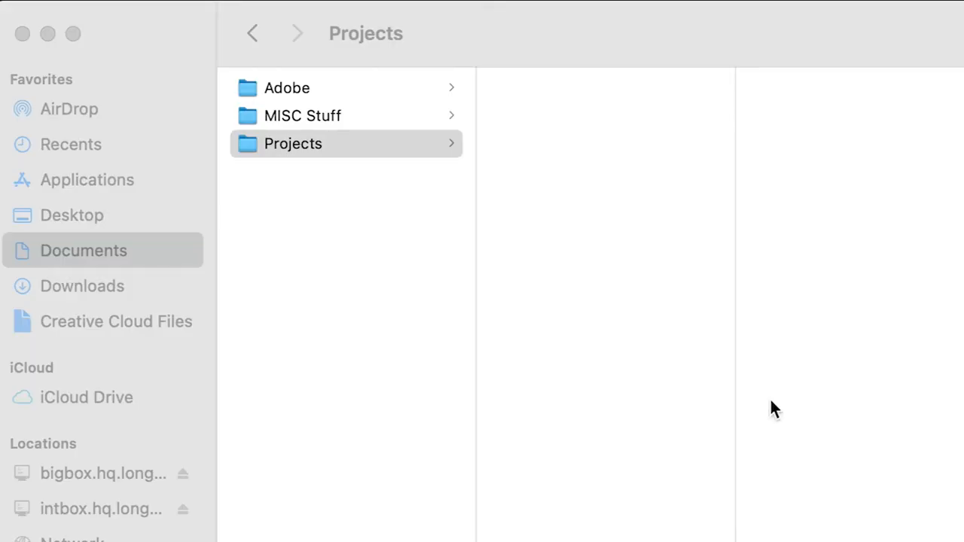
Create a new folder inside Projects and name it '**New Project File'.
right_click(774, 409)
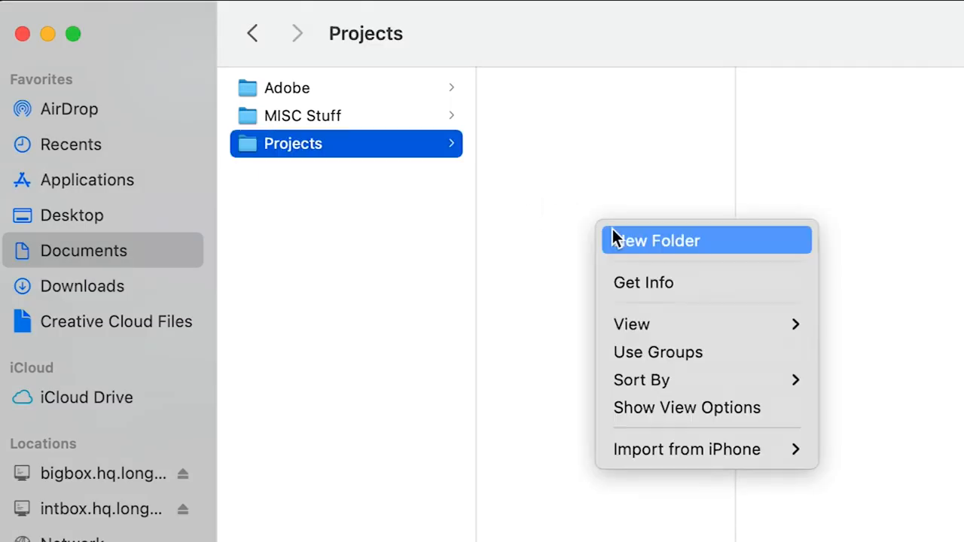
left_click(656, 240)
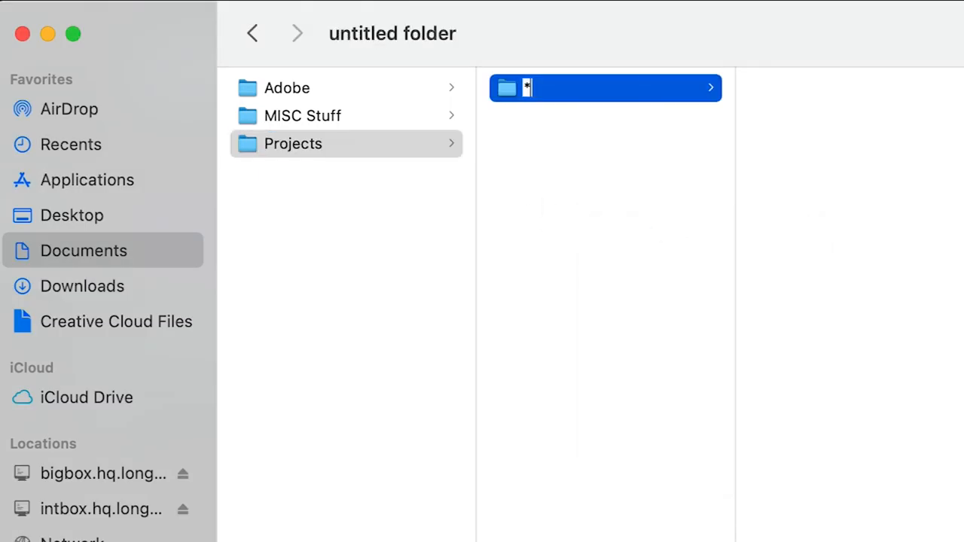
type("**New")
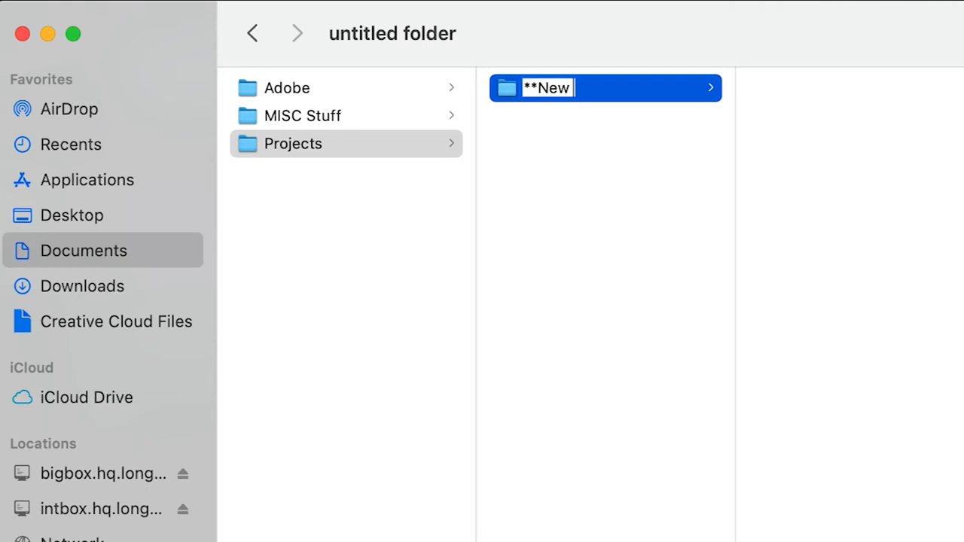
type("Project Files")
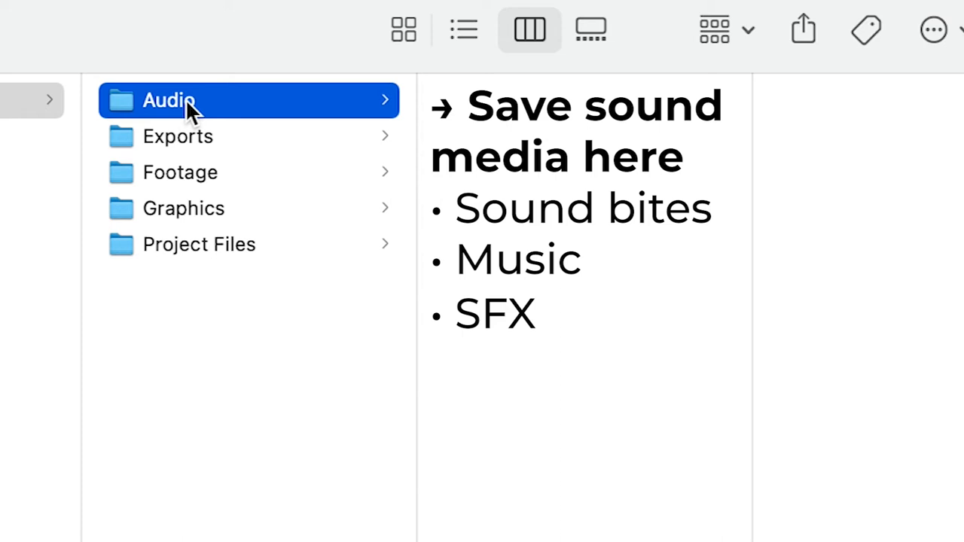
left_click(178, 136)
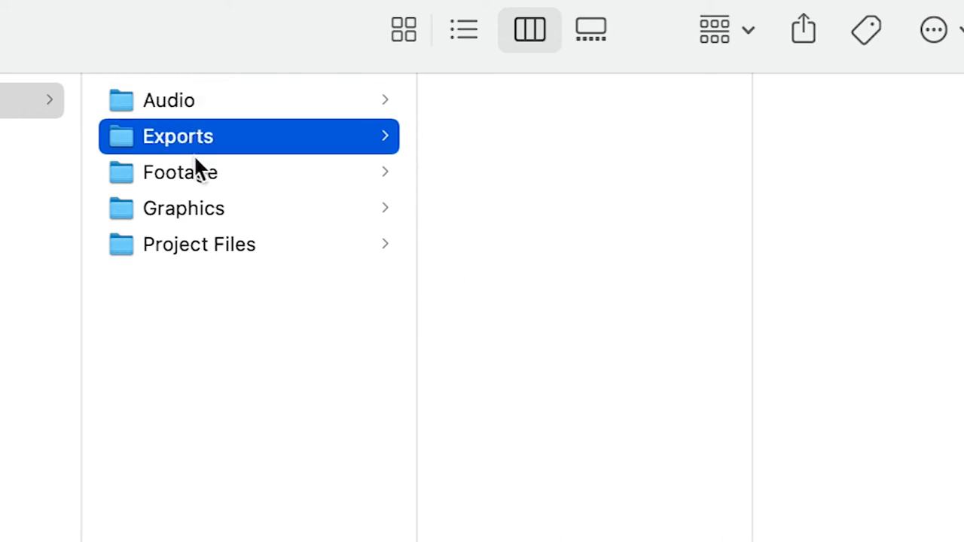
left_click(180, 172)
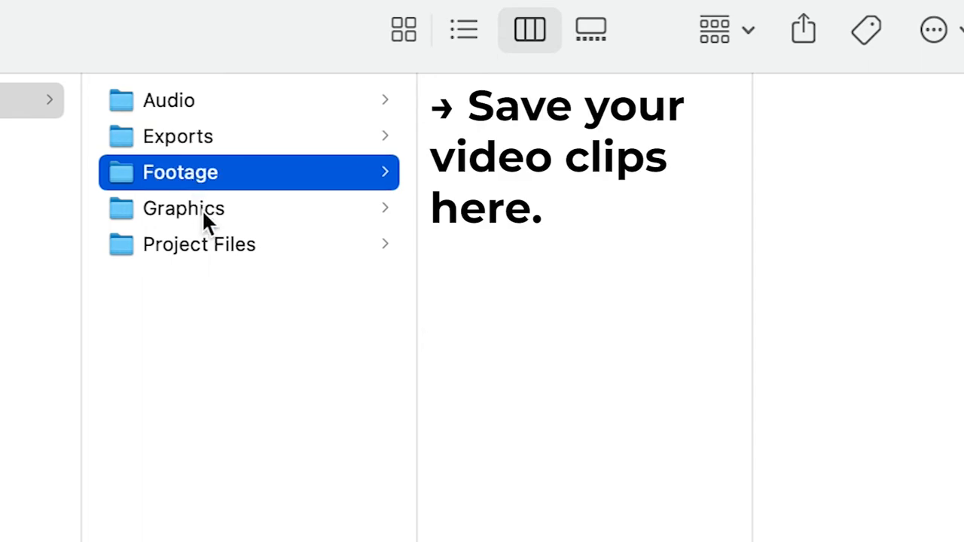
left_click(184, 208)
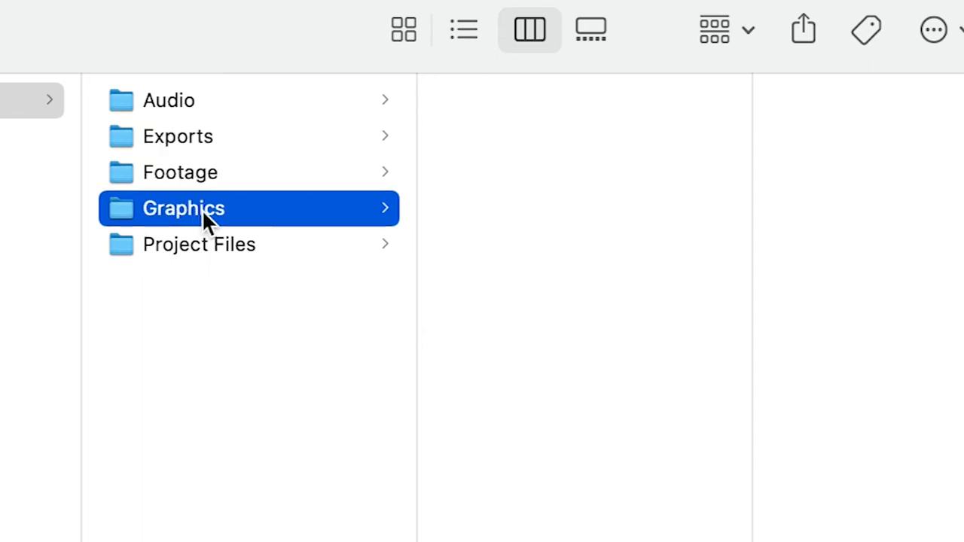
left_click(183, 208)
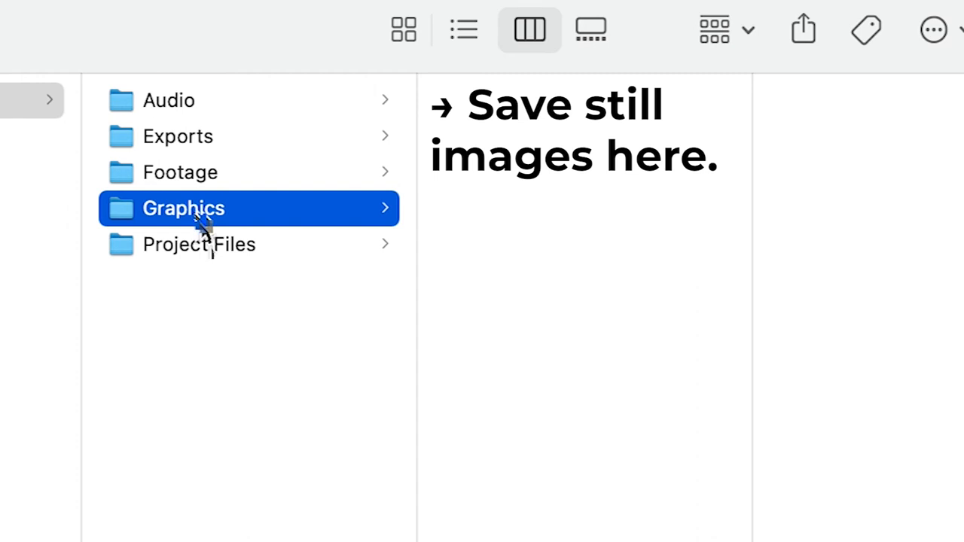
left_click(200, 244)
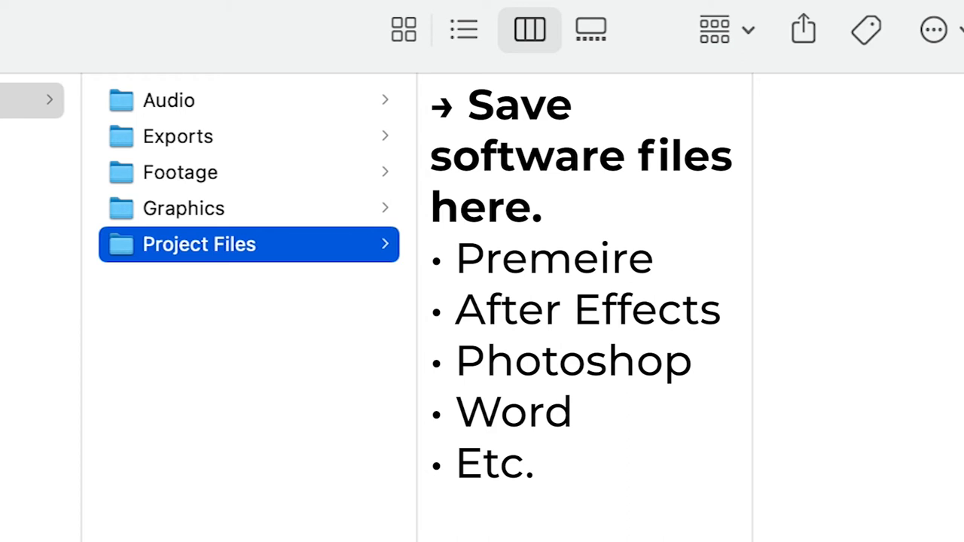
mouse_move(239, 162)
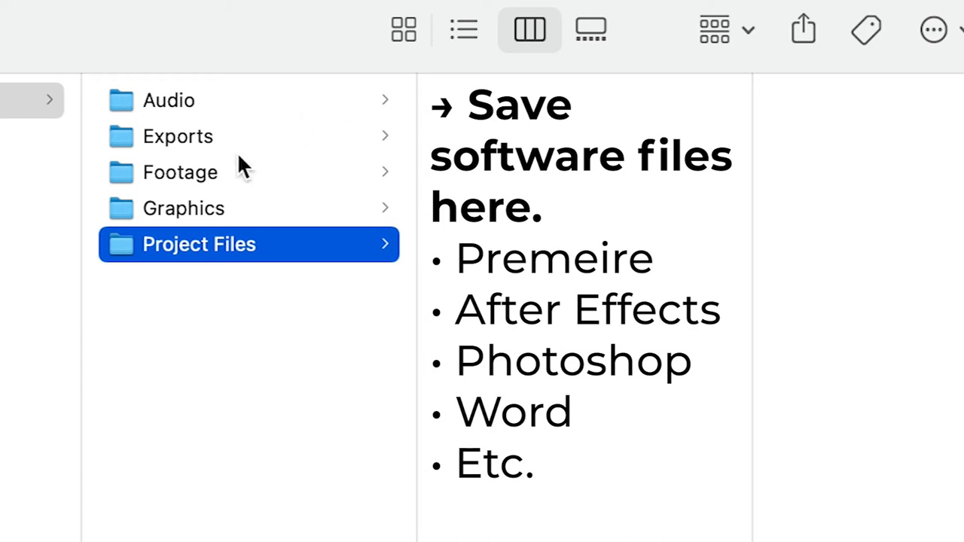
left_click(180, 172)
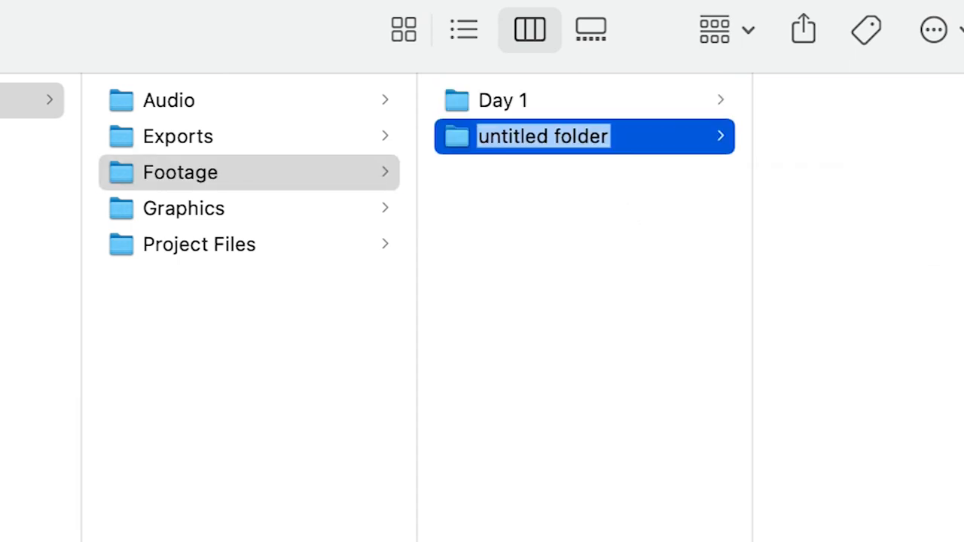
Add the Broll and Interviews subfolders inside Footage.
type("Broll")
type("Day 2")
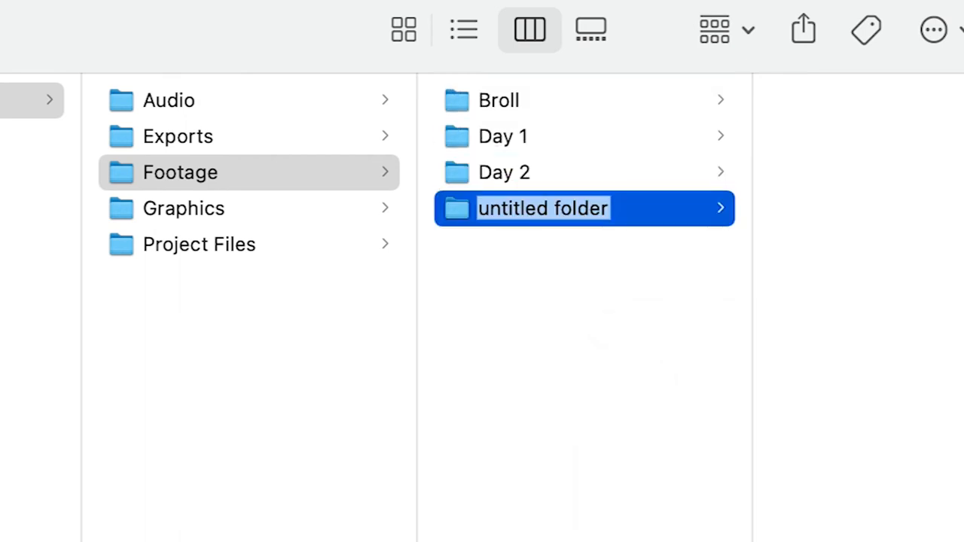
type("Interviews")
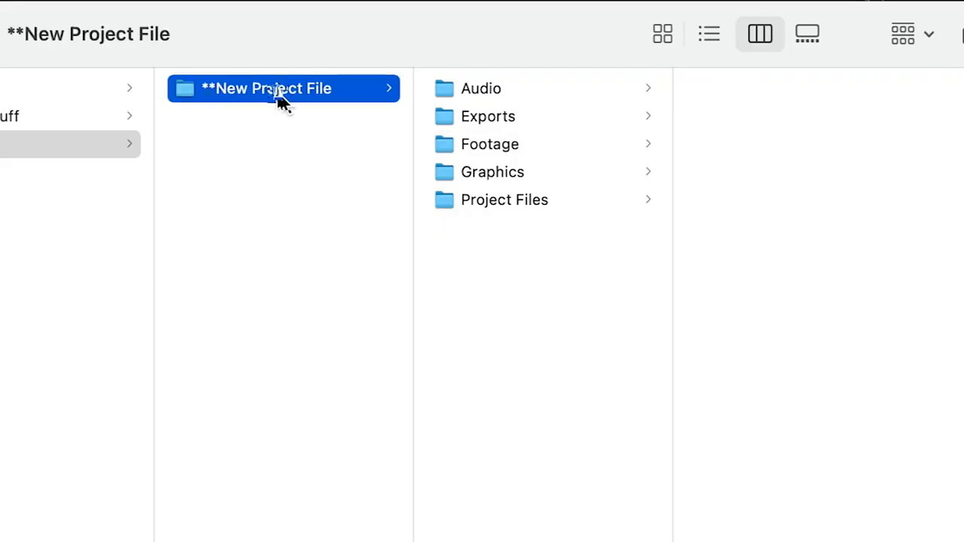
Duplicate the **New Project File folder and rename the copy for the How to File Videos project.
right_click(283, 88)
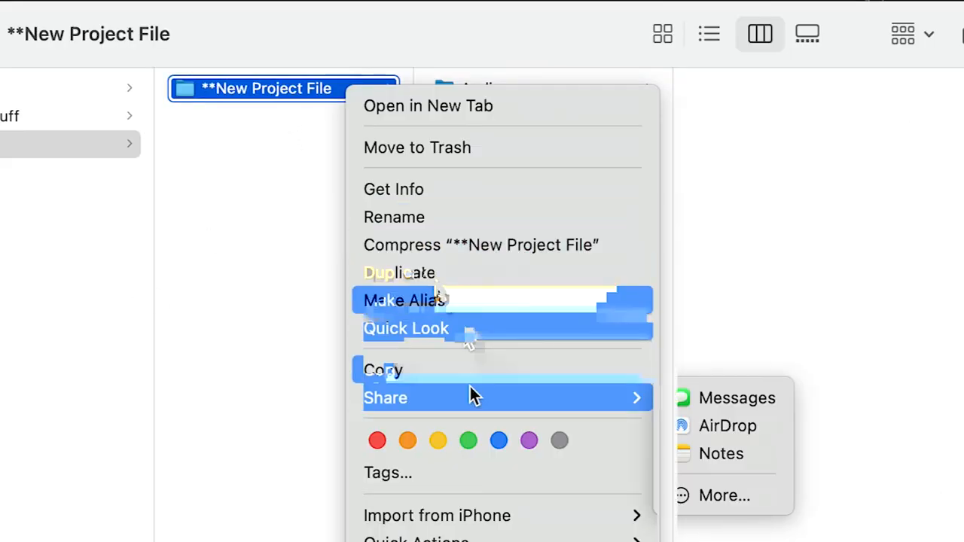
left_click(399, 273)
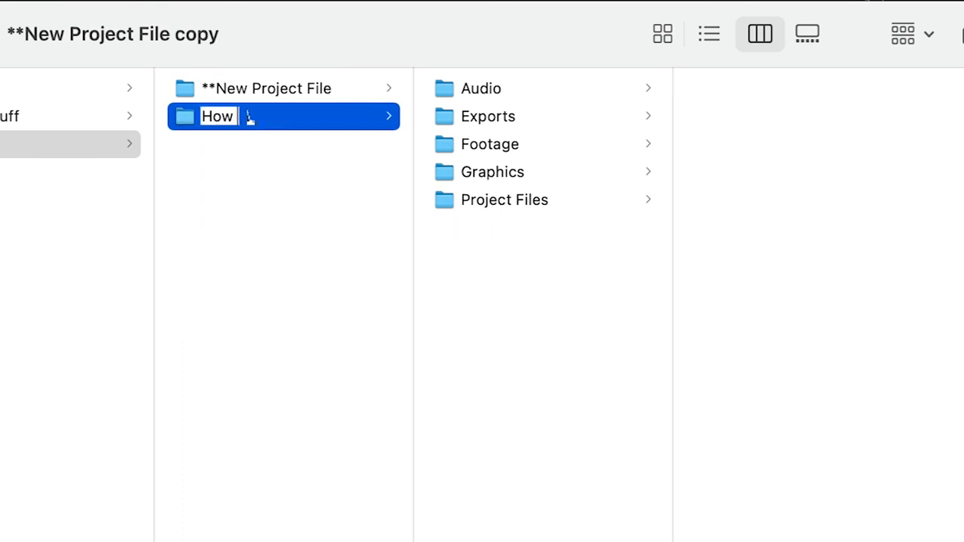
type("to File Videos")
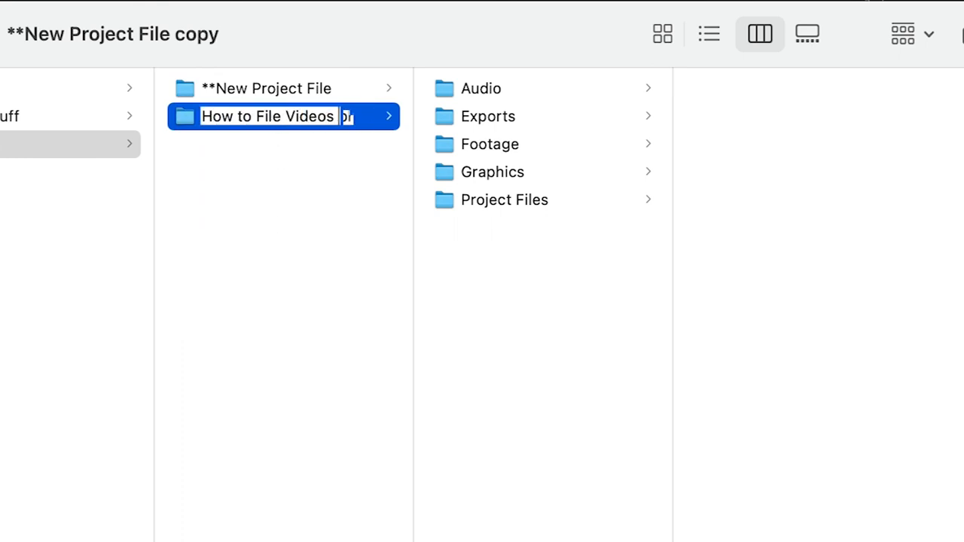
left_click(489, 144)
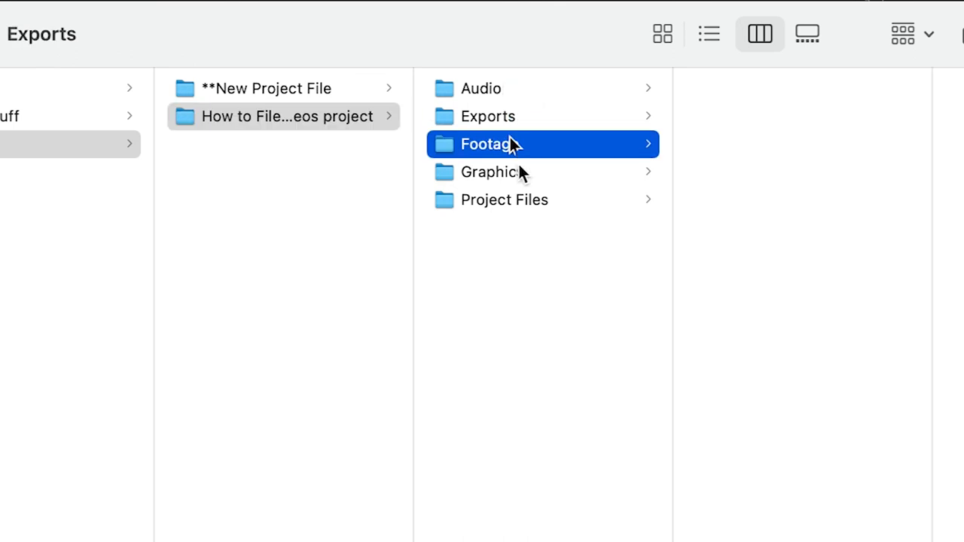